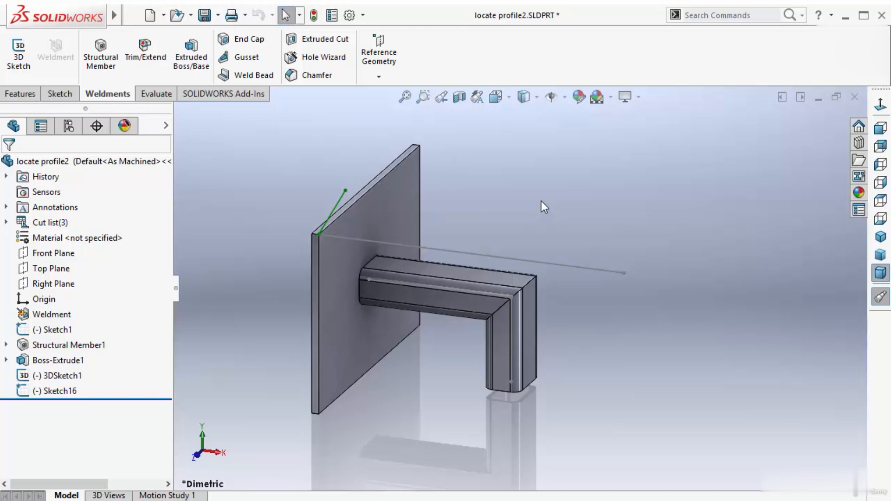
- Open Structural Member1 from the FeatureManager tree for editing
click(70, 345)
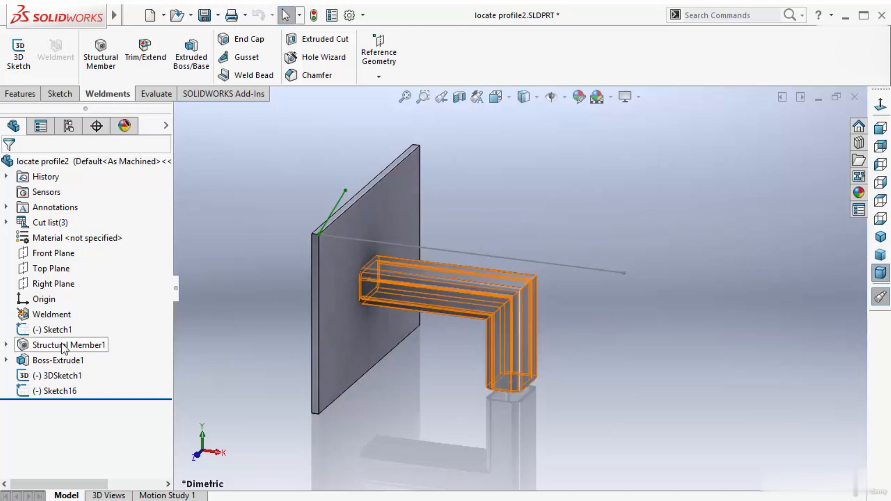
click(70, 344)
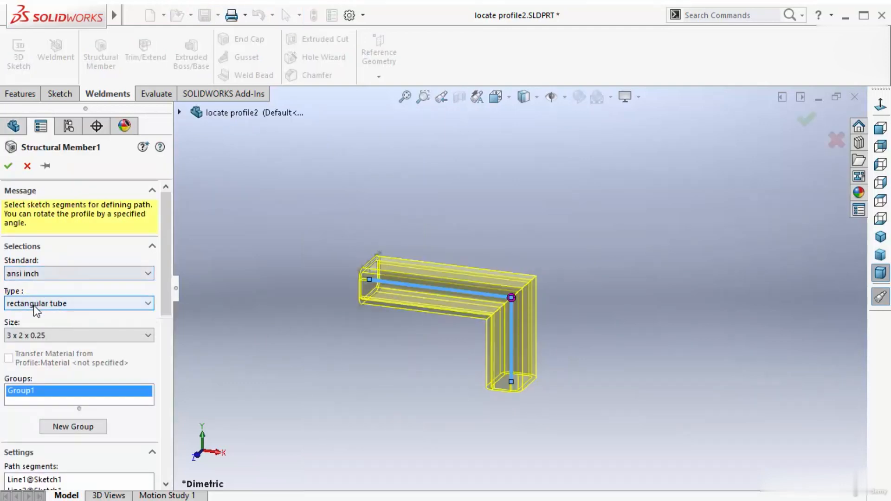
mouse_move(403, 289)
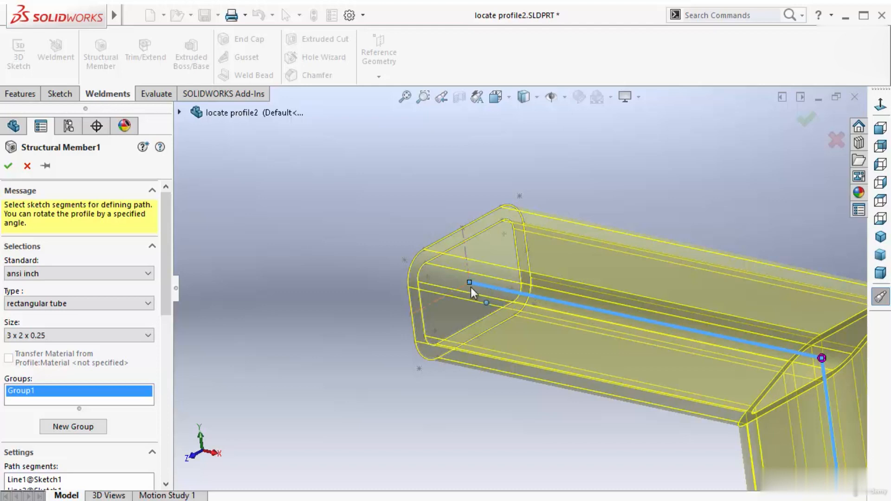
mouse_move(413, 345)
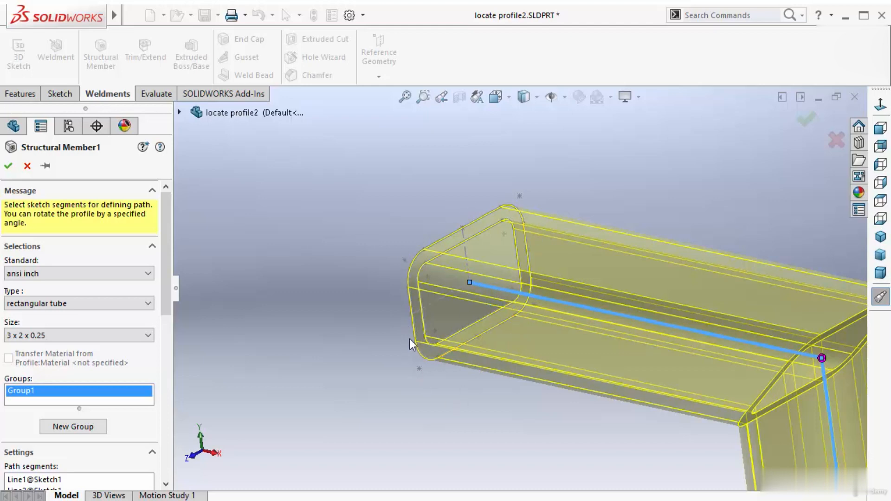
mouse_move(40, 335)
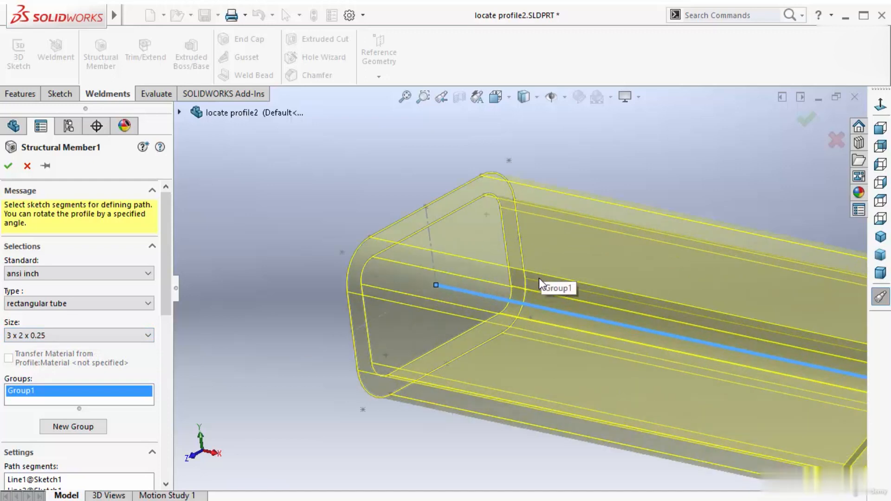
mouse_move(525, 284)
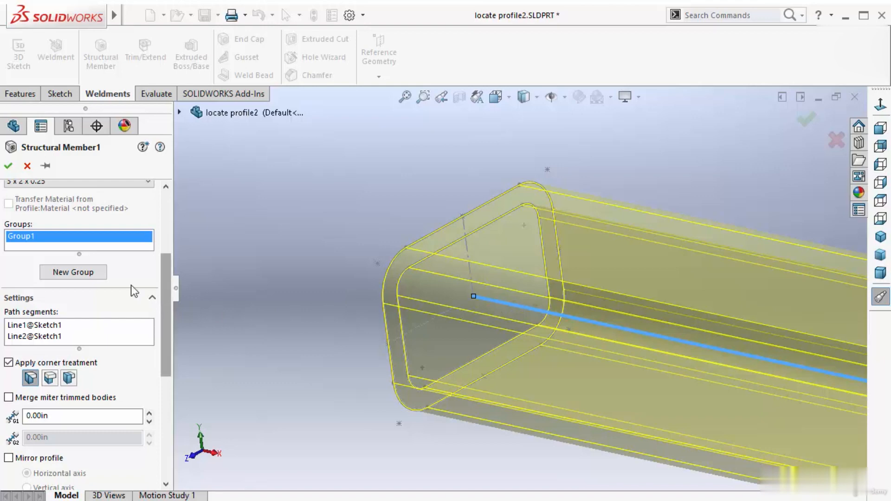
- Use Locate Profile to place the tube profile's lower corner on the path
scroll(down, 3)
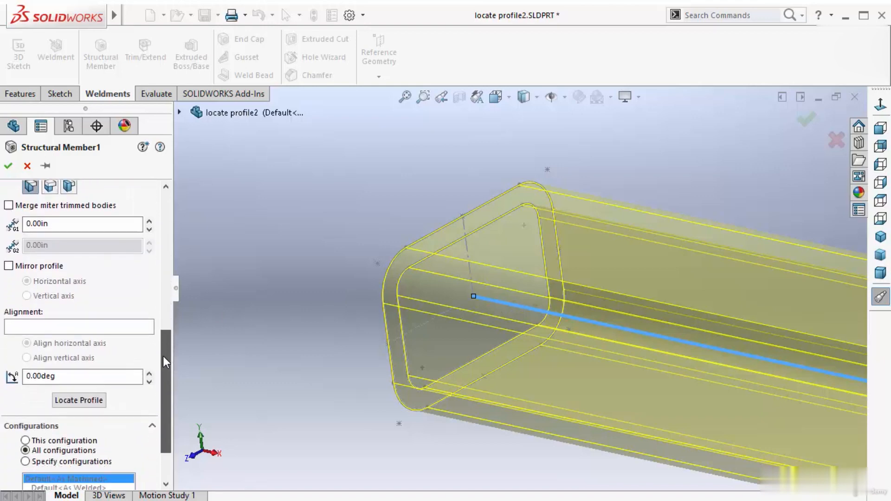
scroll(down, 3)
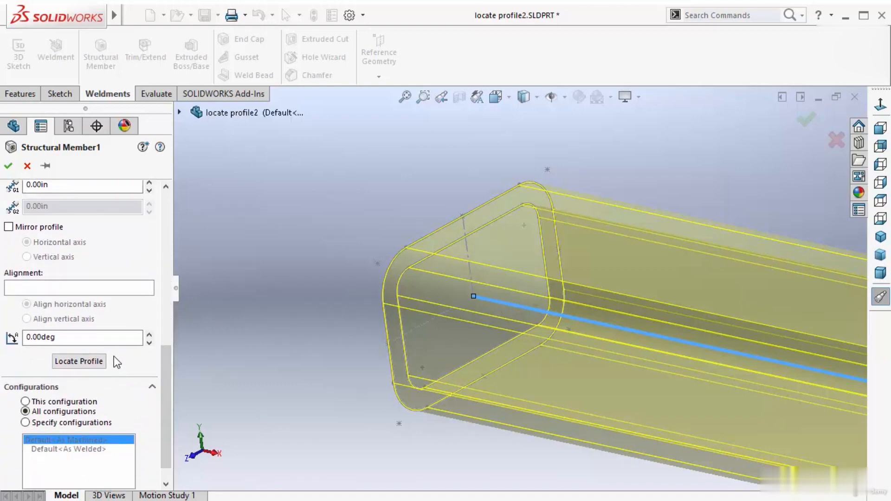
click(79, 361)
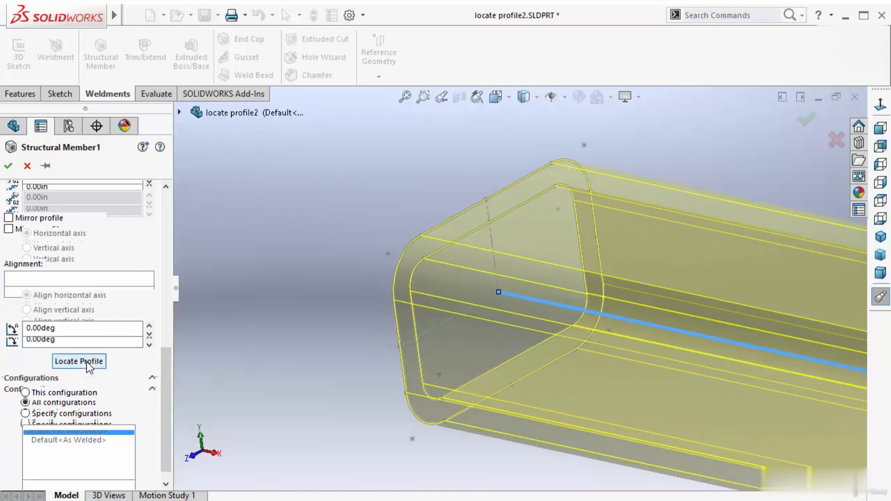
click(78, 361)
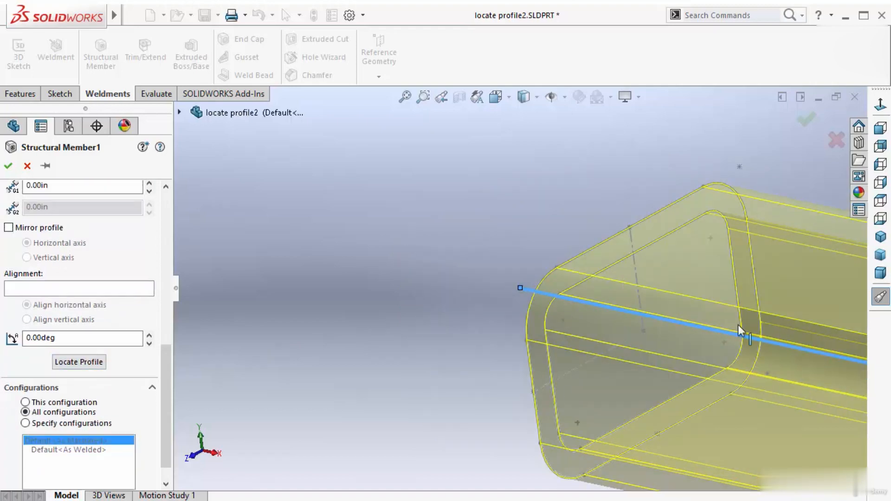
click(79, 362)
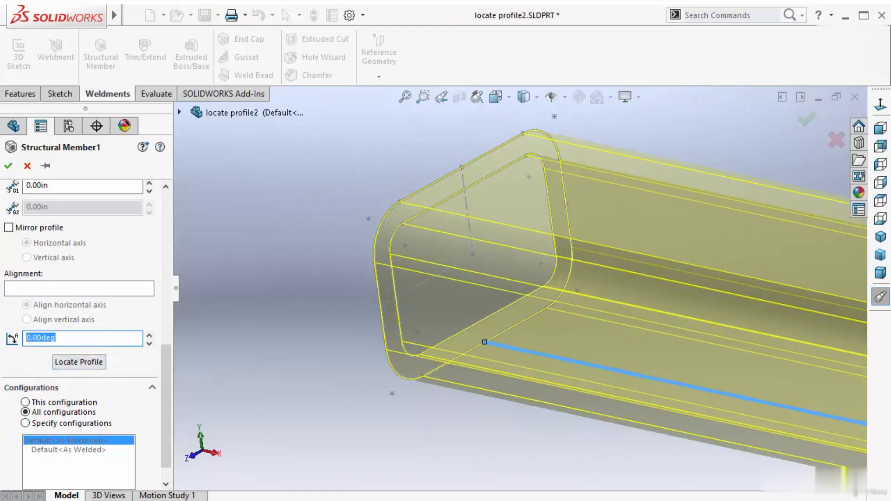
- Set the tube's rotation angle, trying 30.00deg before settling on 45.00deg
text(30.00deg)
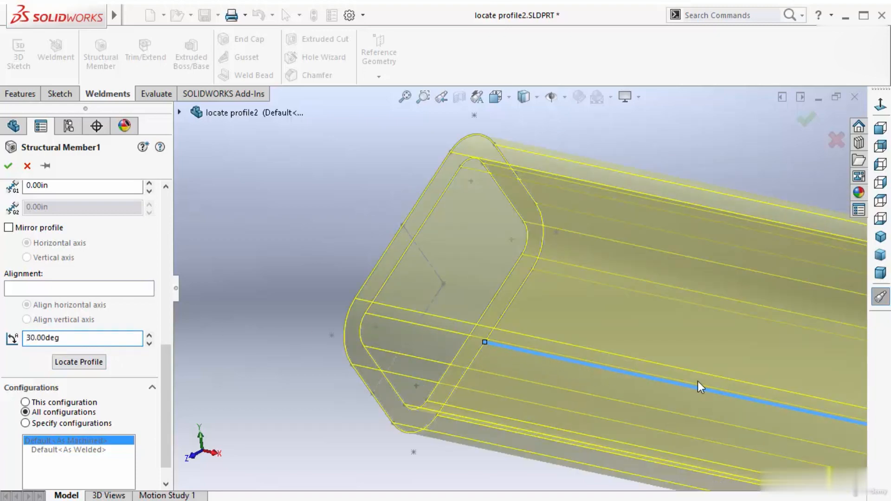
click(79, 362)
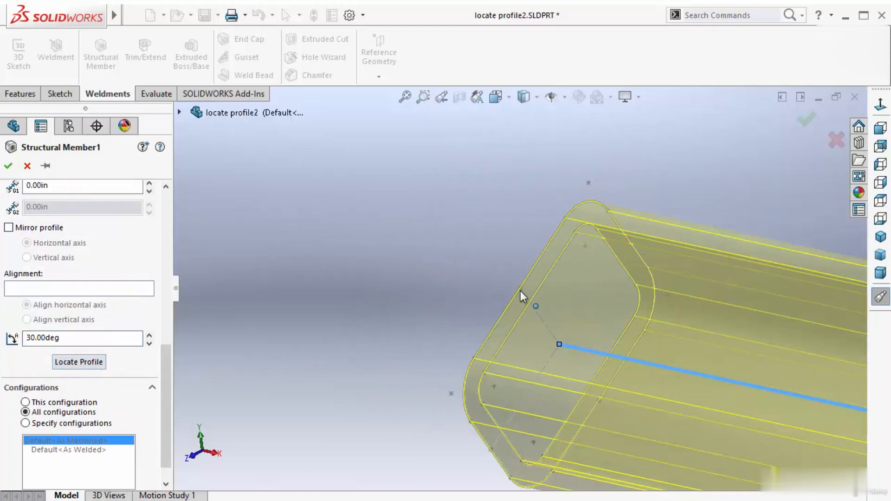
text(45.00deg)
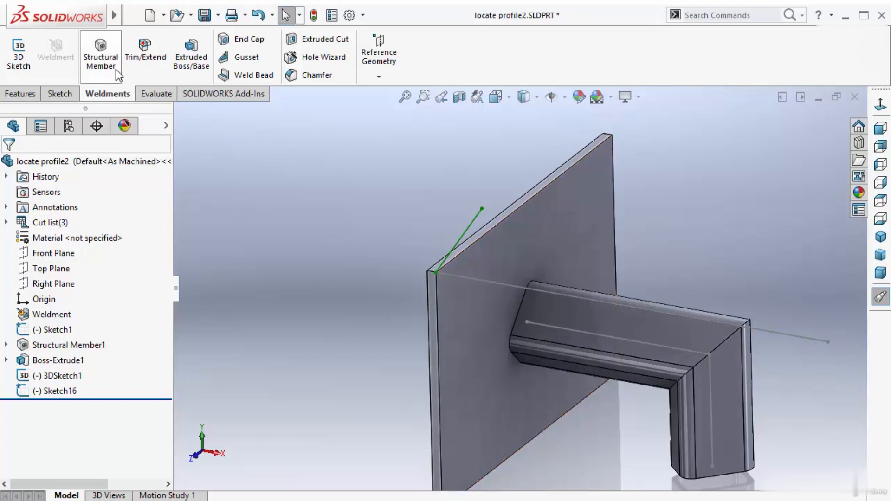
- Start a new structural member with a 3 x 2 x 0.25 angle iron profile
click(100, 53)
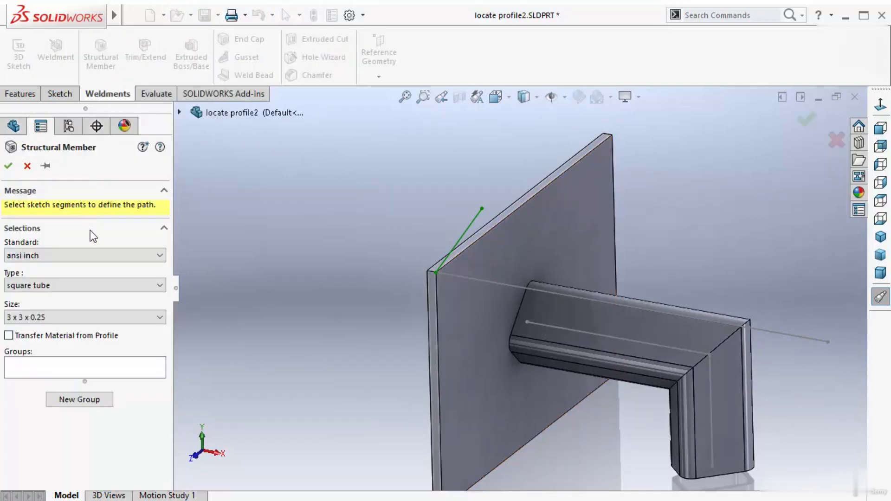
click(84, 285)
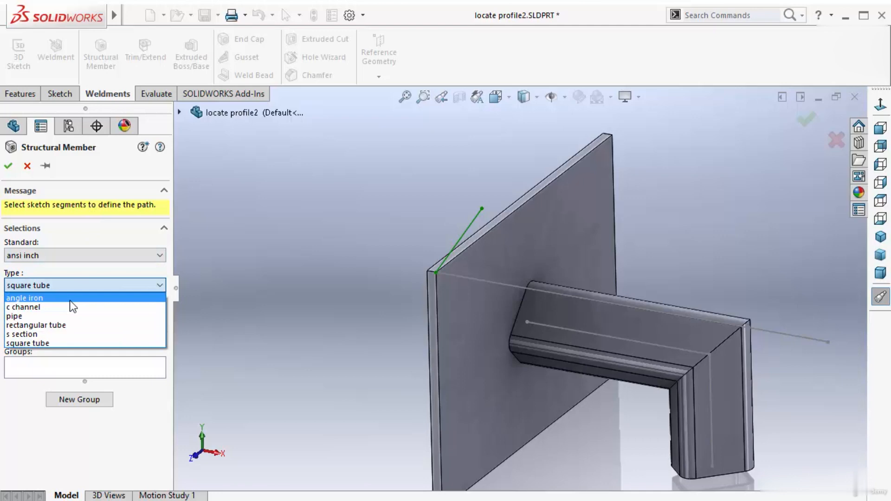
click(25, 298)
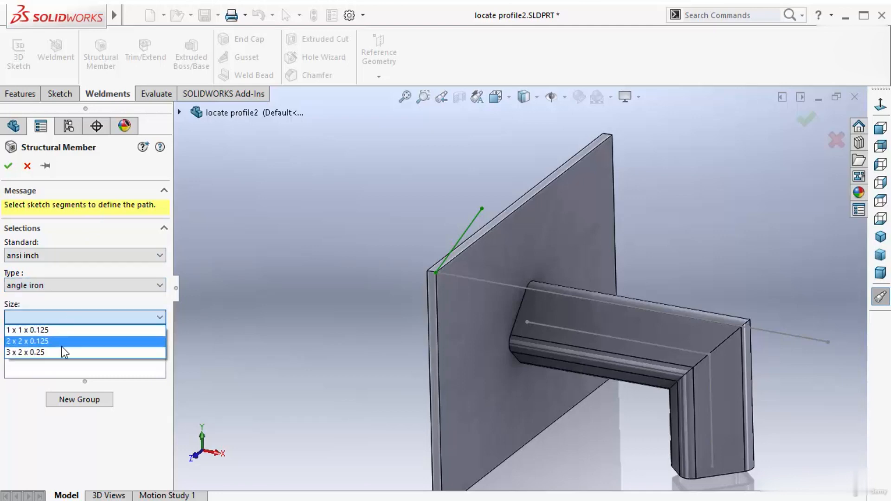
click(26, 352)
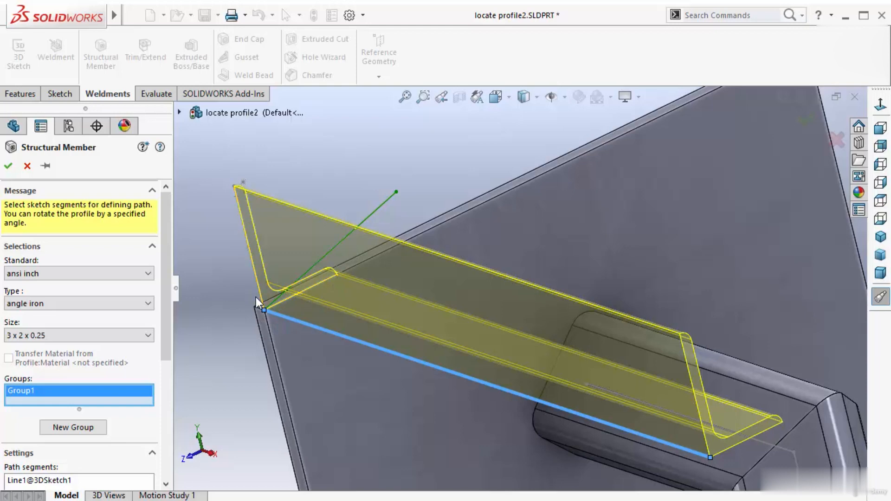
mouse_move(289, 389)
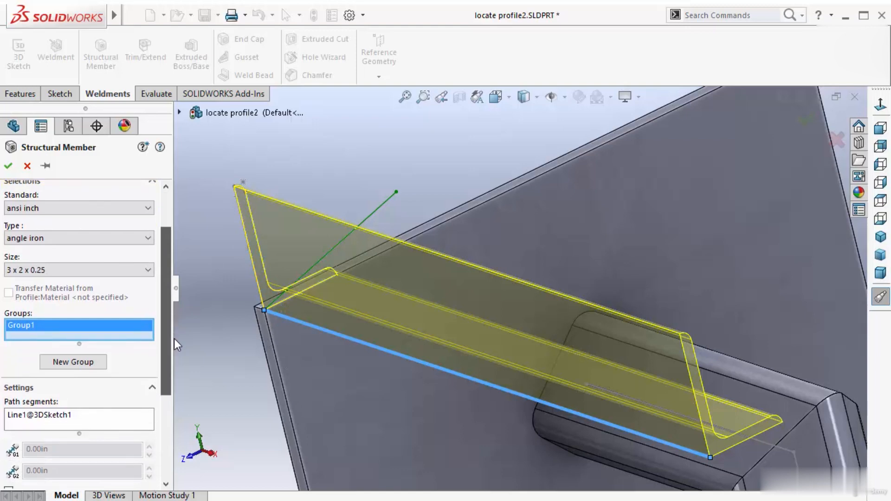
- Enable Mirror profile, try the horizontal axis, then mirror about the vertical axis
scroll(down, 3)
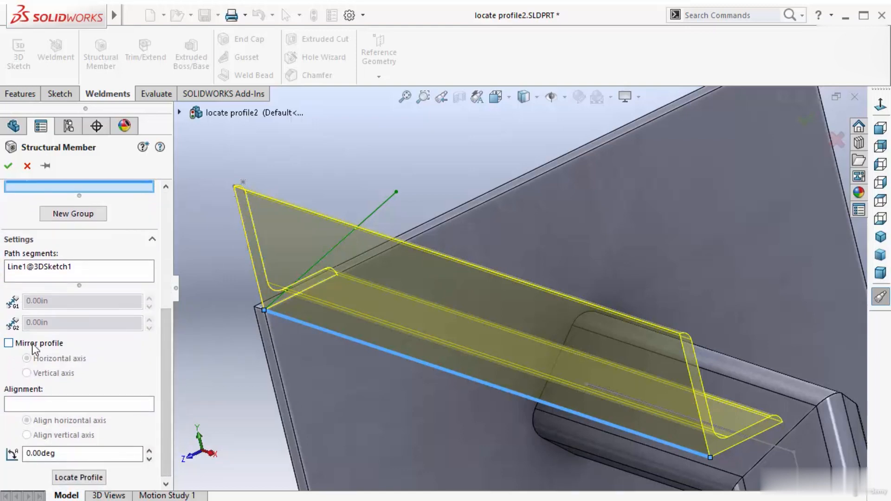
click(10, 343)
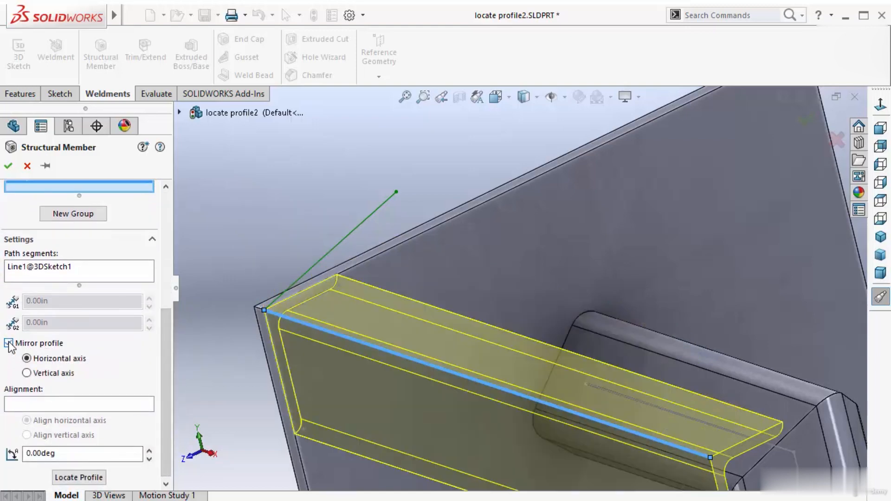
click(9, 343)
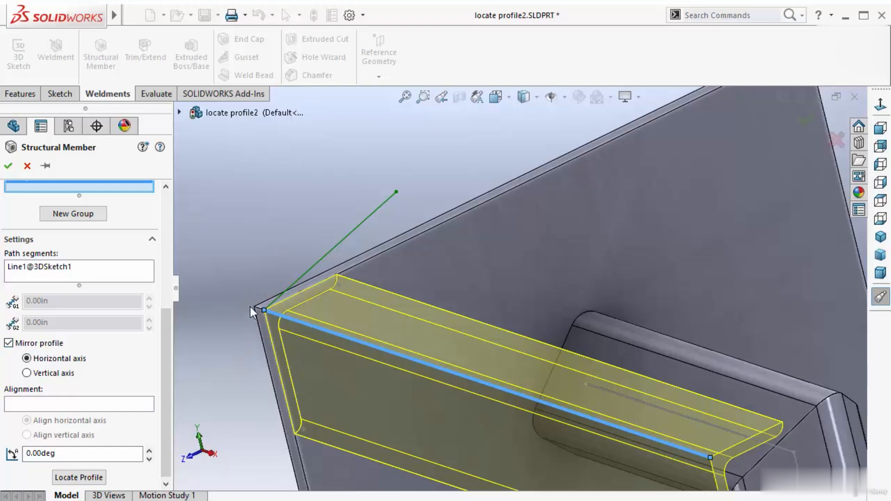
mouse_move(286, 420)
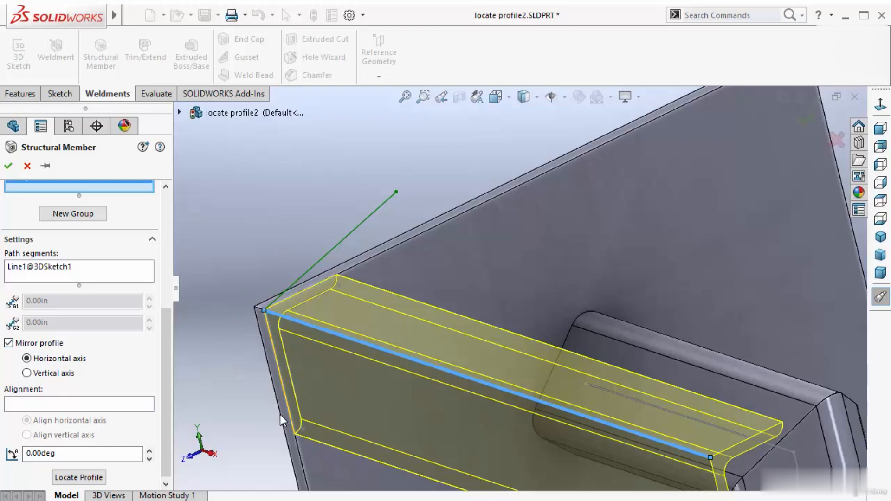
click(27, 359)
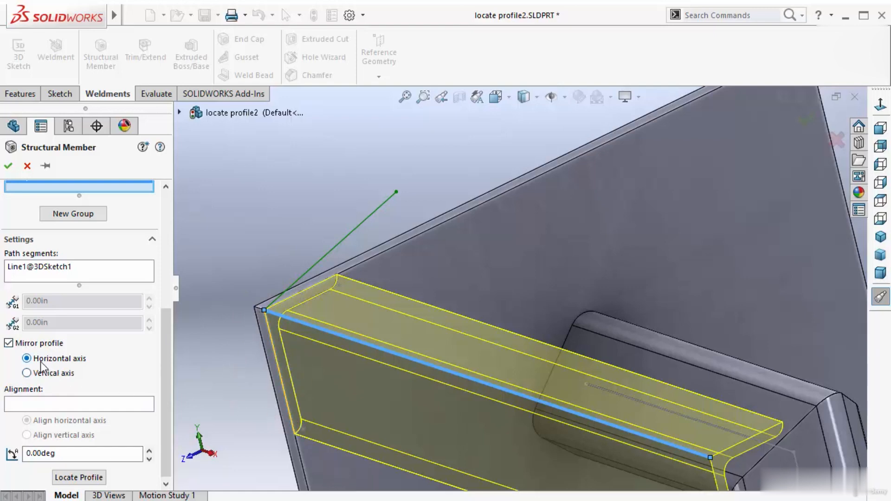
click(27, 373)
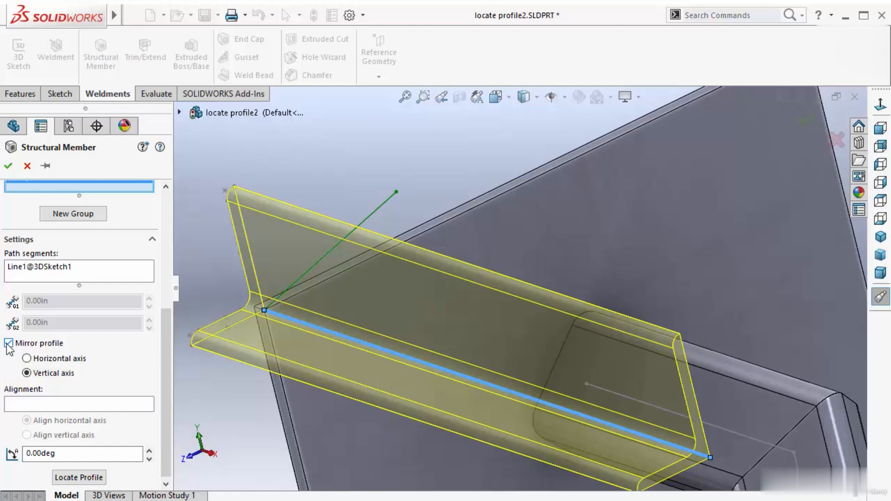
- Turn off profile mirroring and rotate the angle iron 45.00deg
click(9, 340)
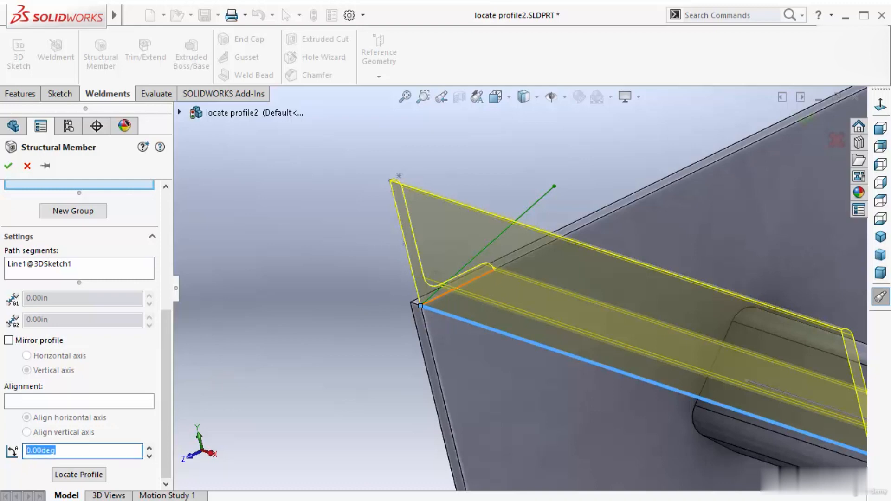
text(45.00deg)
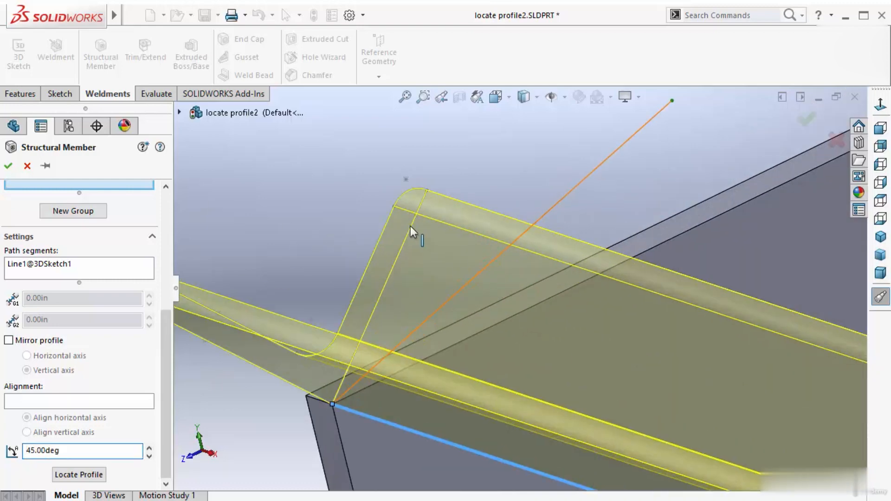